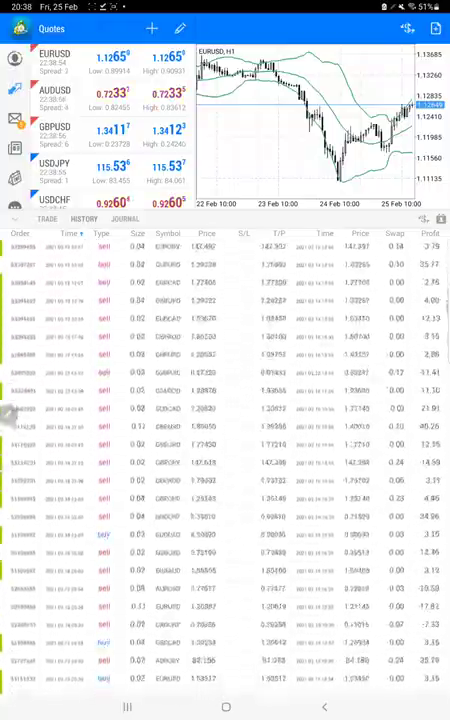
pyautogui.scroll(-3)
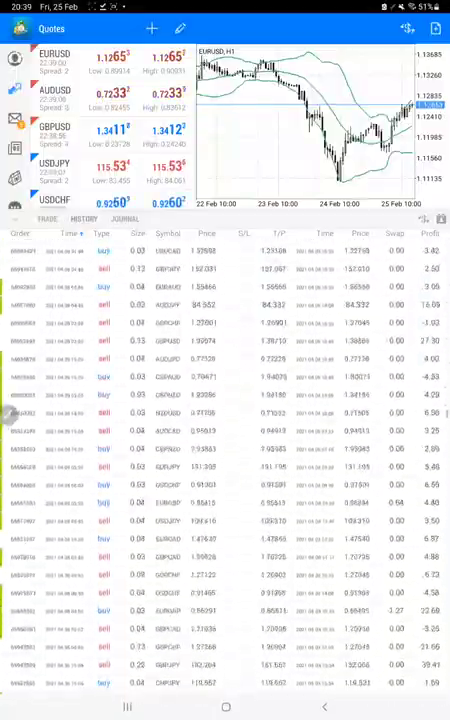
pyautogui.scroll(-3)
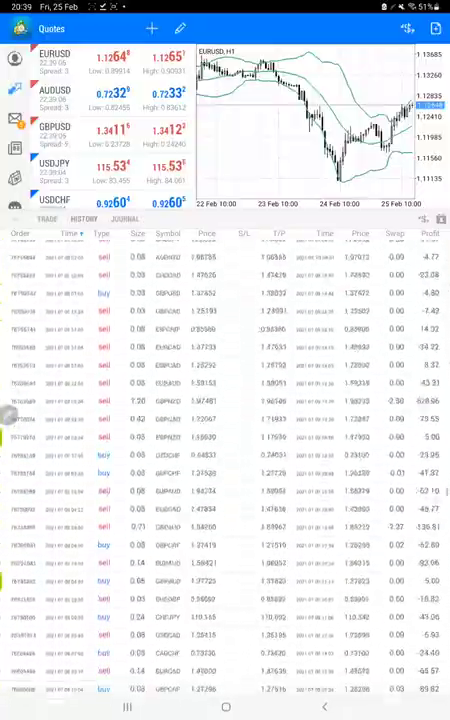
pyautogui.scroll(-3)
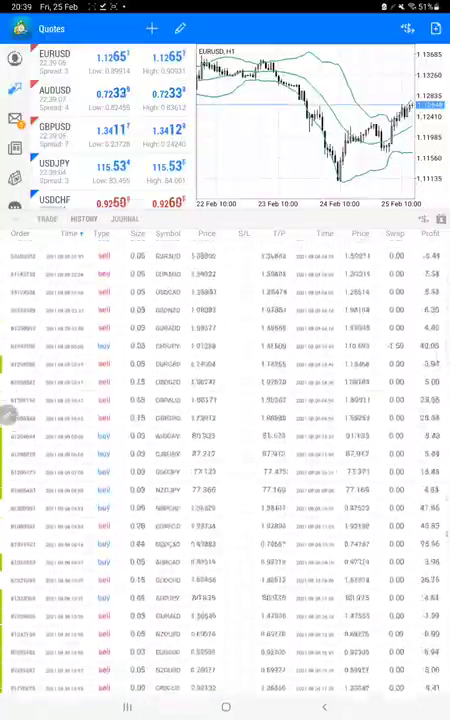
pyautogui.scroll(-3)
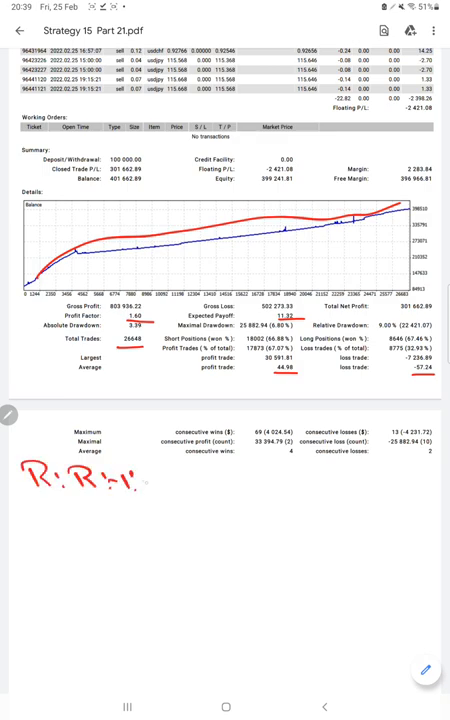
pyautogui.write('0.77')
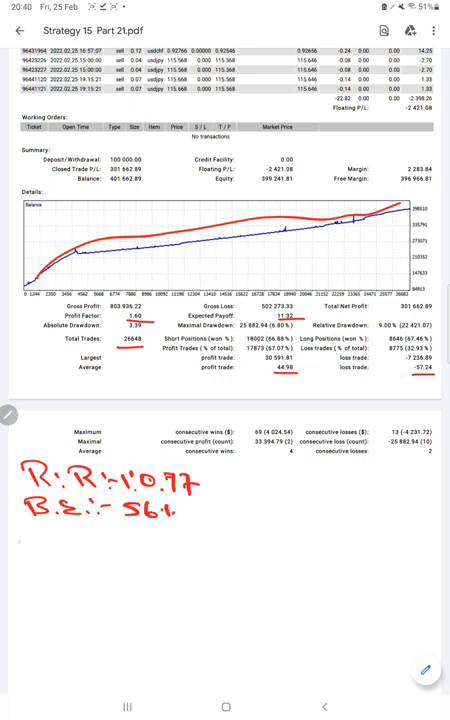
pyautogui.write('Acc:-')
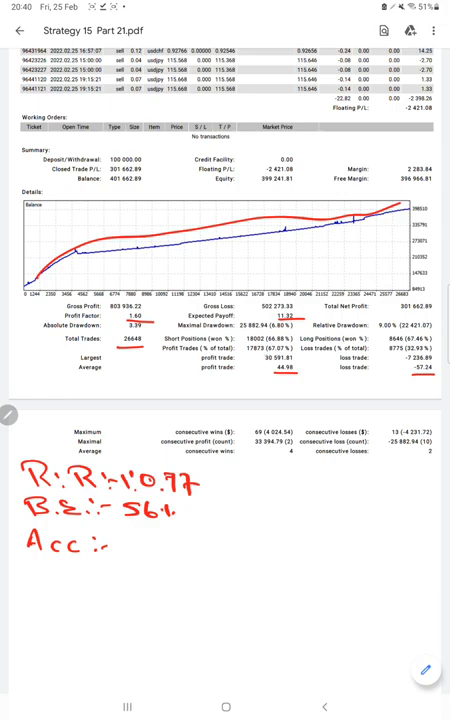
pyautogui.write('6')
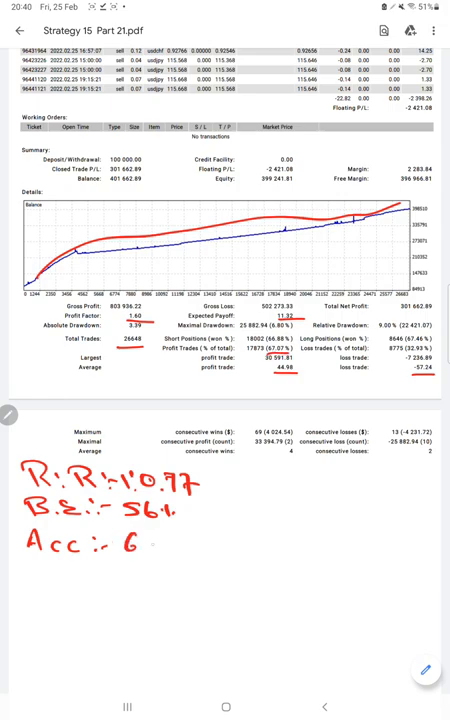